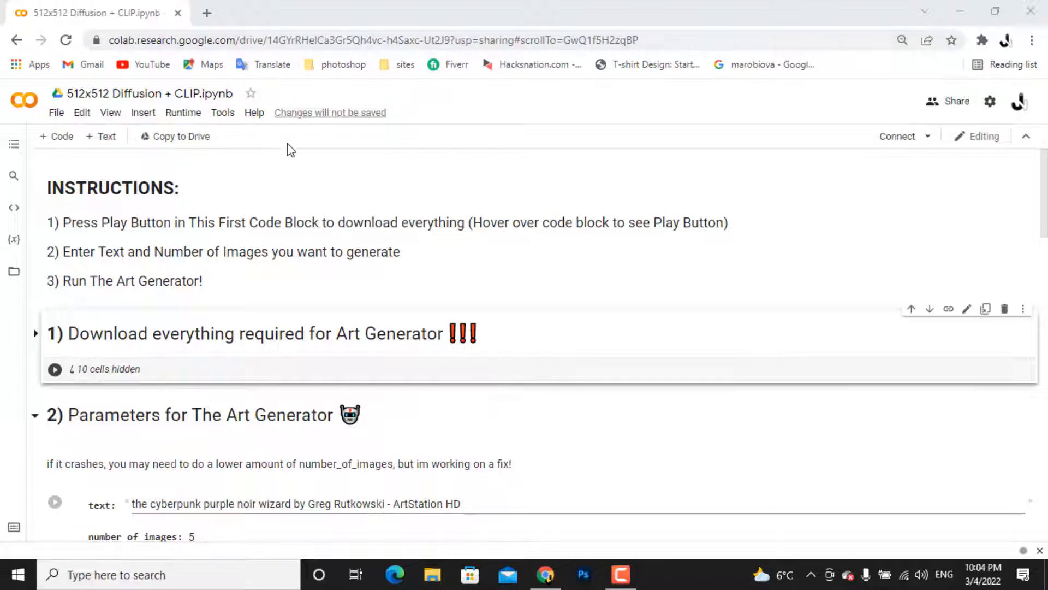
pyautogui.moveTo(325, 342)
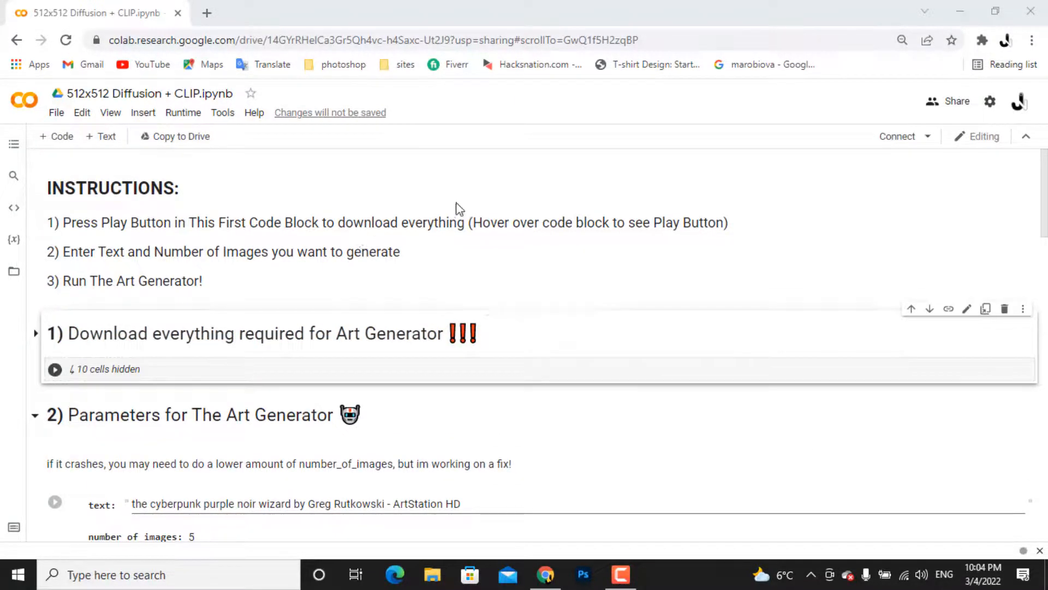
pyautogui.moveTo(712, 220)
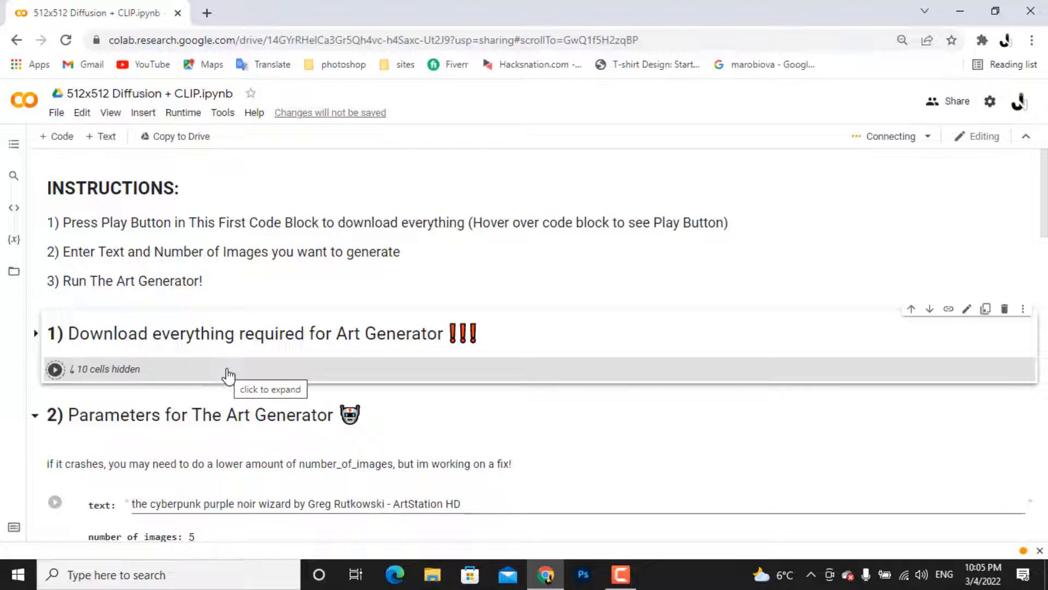
# Run the download-everything section and briefly check the runtime's Files sidebar
pyautogui.click(55, 368)
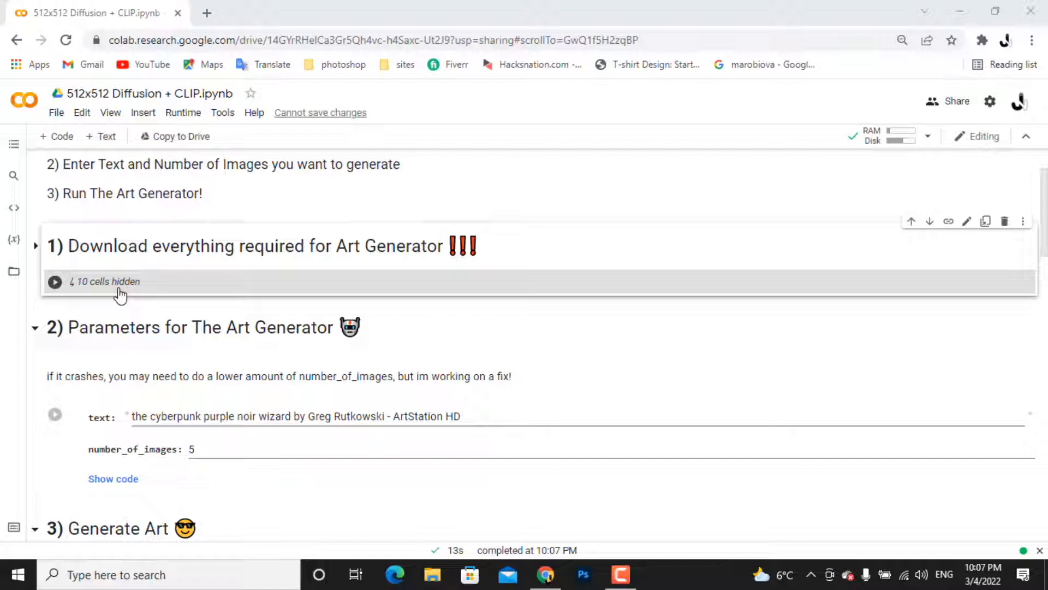
pyautogui.moveTo(125, 314)
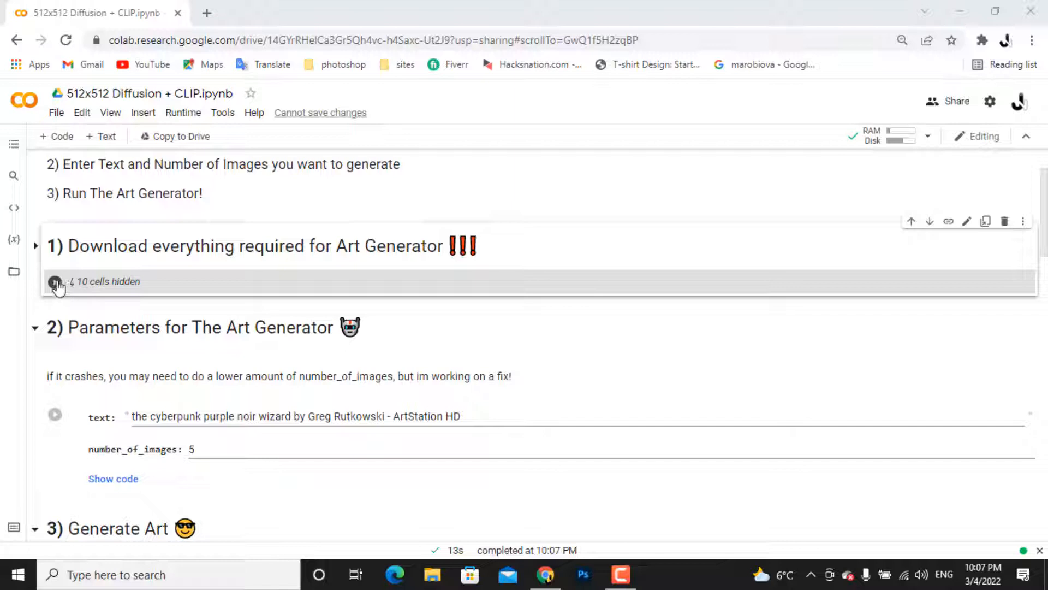
pyautogui.moveTo(17, 277)
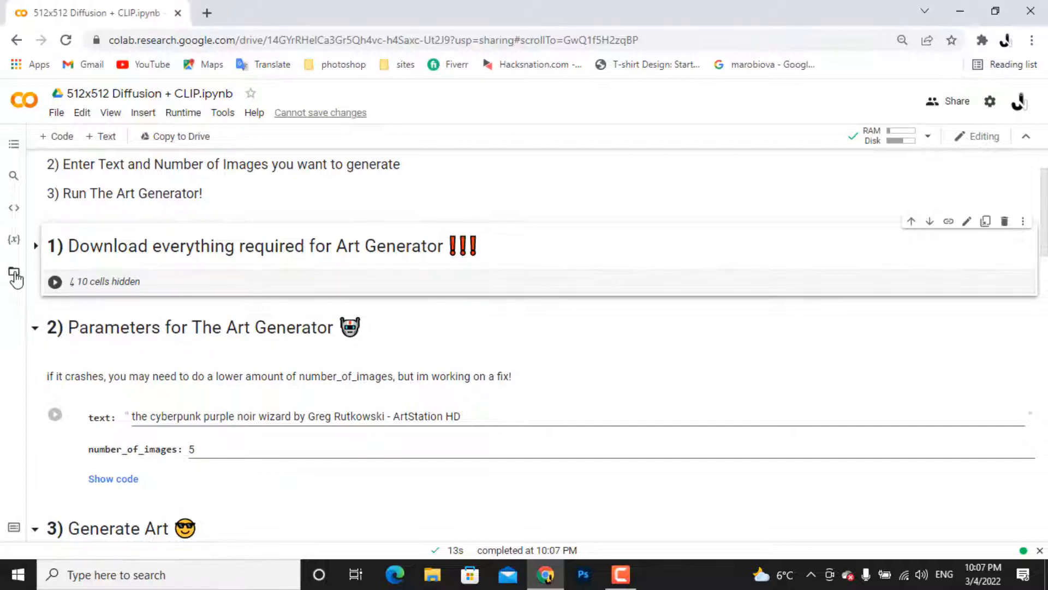
pyautogui.click(14, 277)
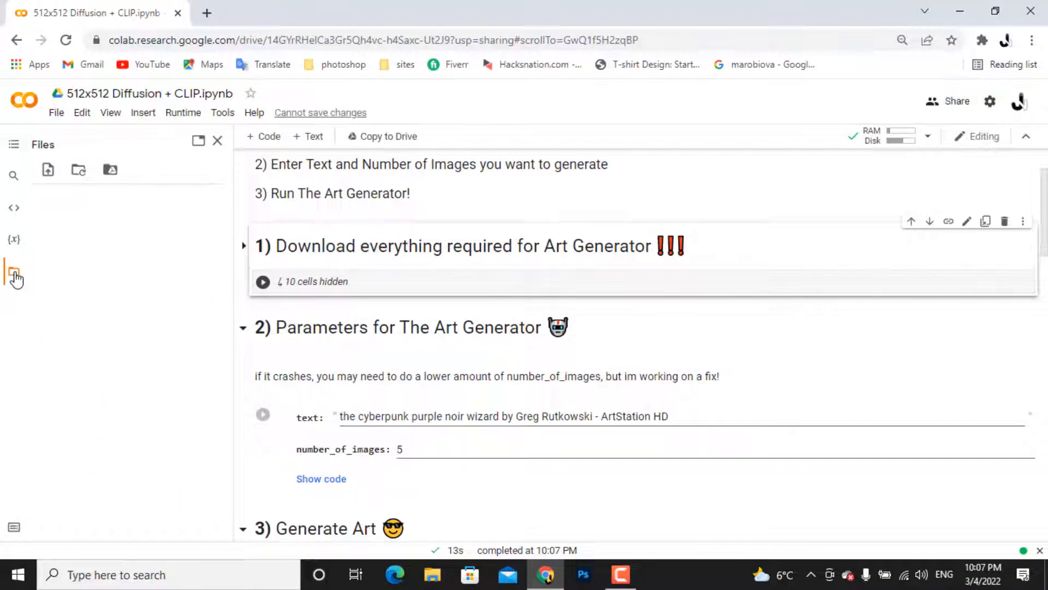
pyautogui.click(14, 278)
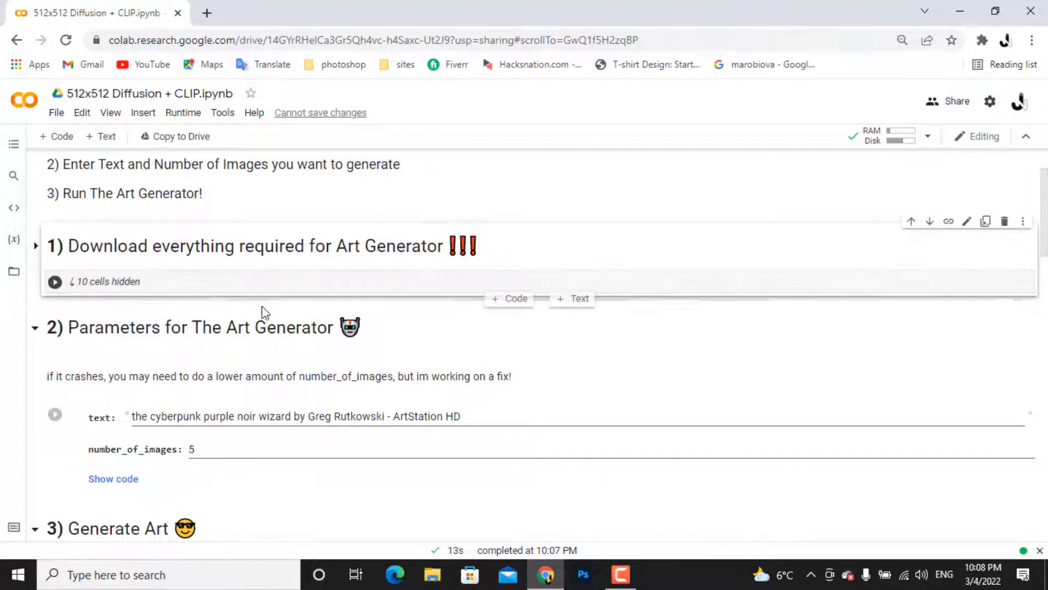
# Replace the prompt with '3d ape wearing snake marvel'
pyautogui.scroll(-3)
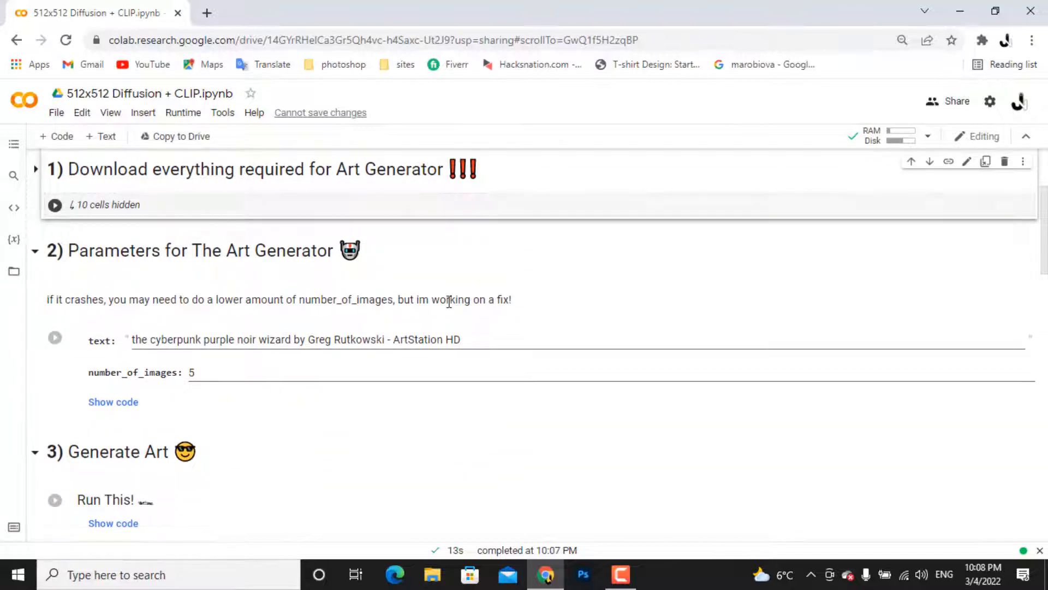
pyautogui.doubleClick(70, 299)
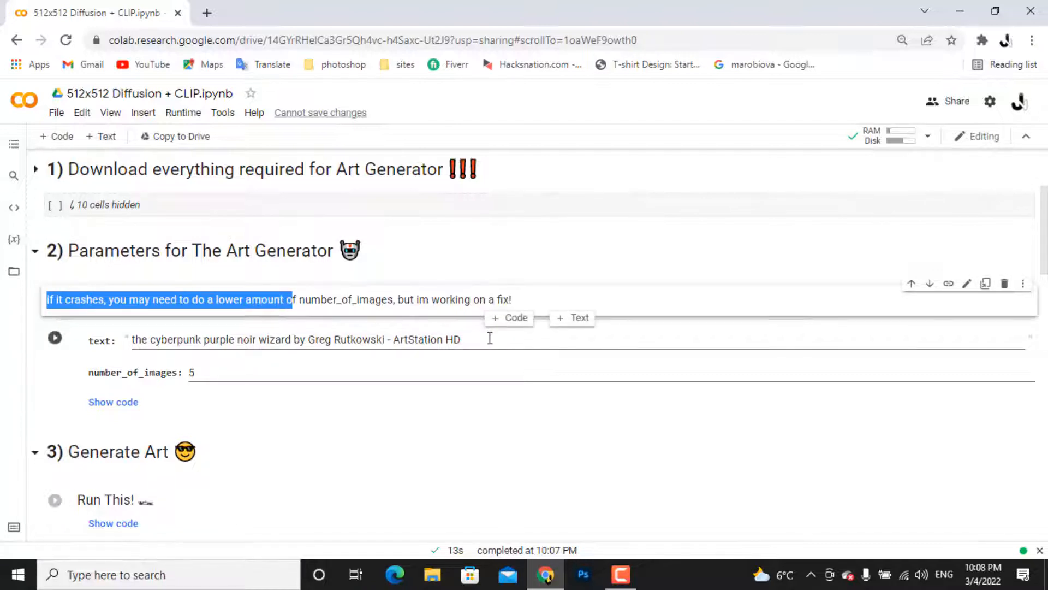
pyautogui.click(459, 338)
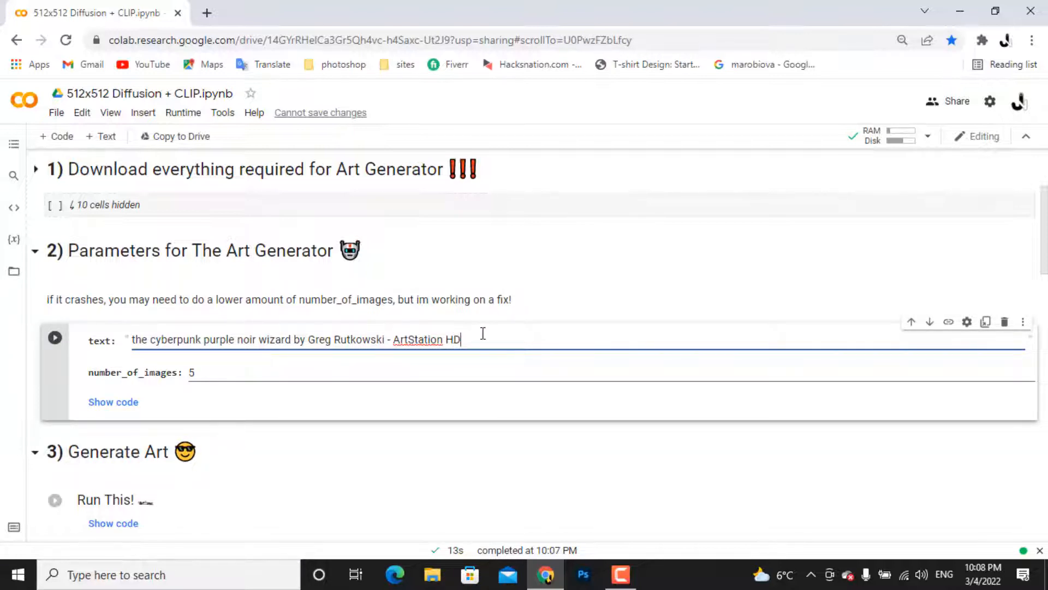
pyautogui.moveTo(176, 339); pyautogui.dragTo(460, 339)
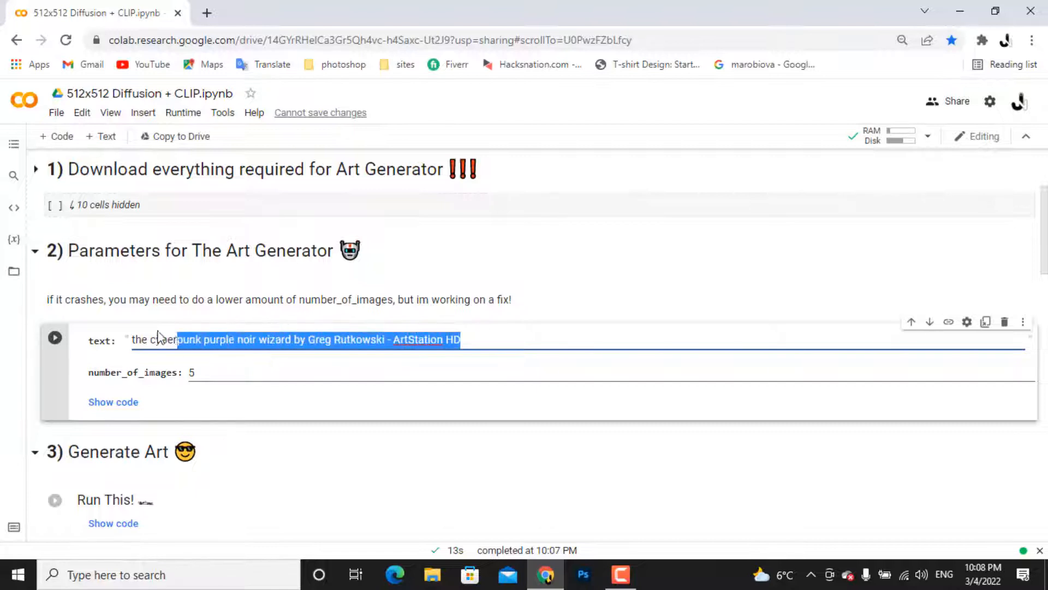
pyautogui.write('3')
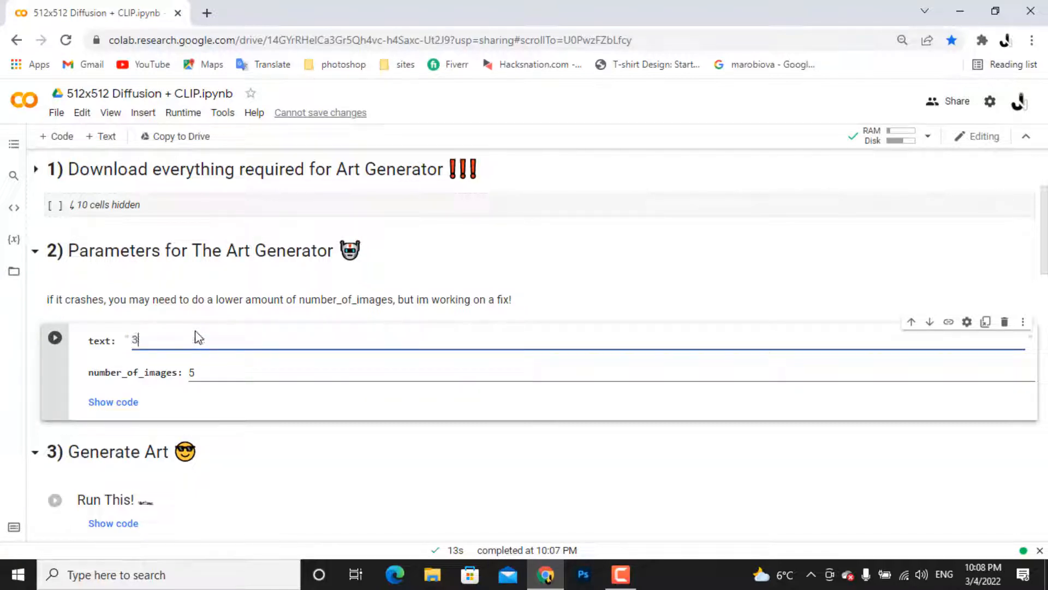
pyautogui.write('3d ape wearing')
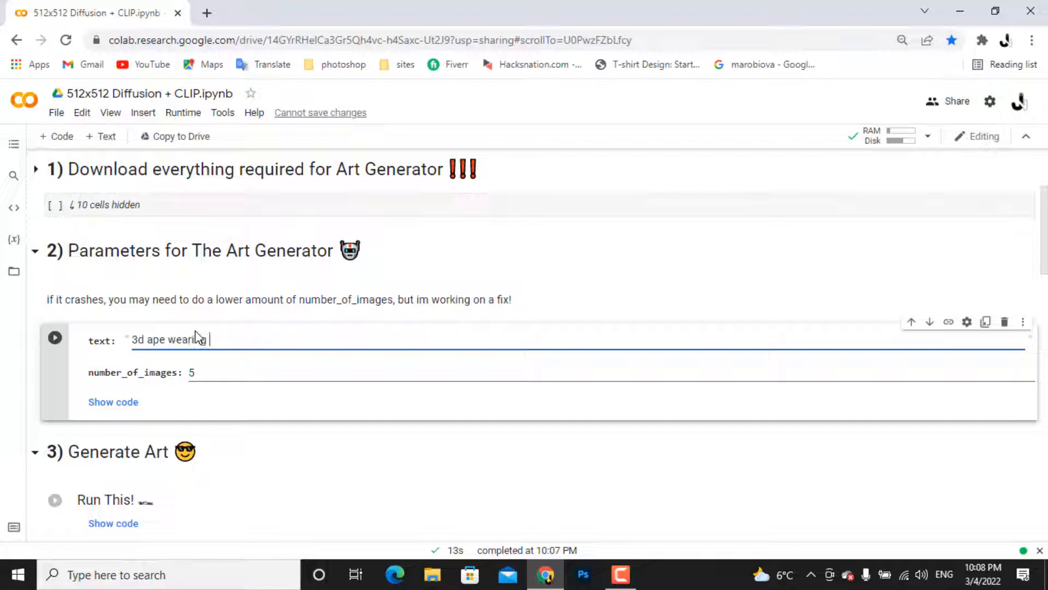
pyautogui.write('snake marvel')
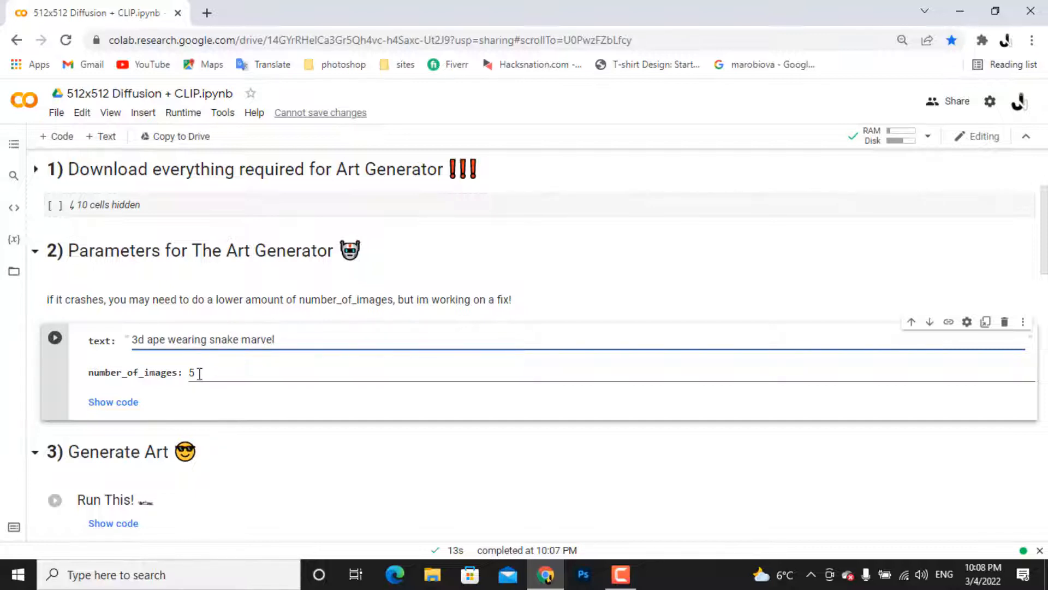
# Change number_of_images from 5 to 1 and reselect the new prompt text
pyautogui.doubleClick(191, 372)
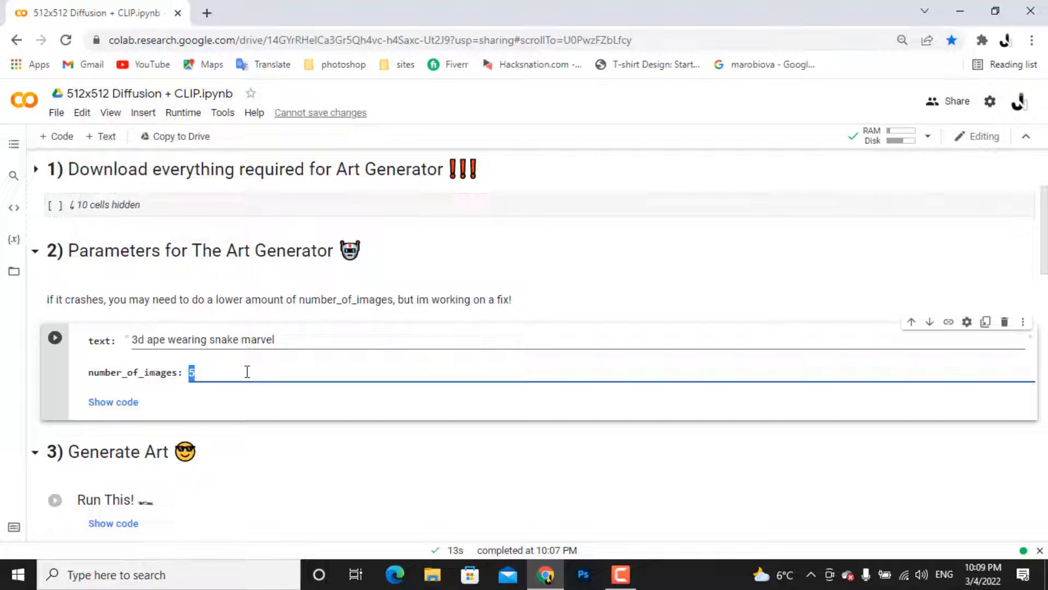
pyautogui.write('1')
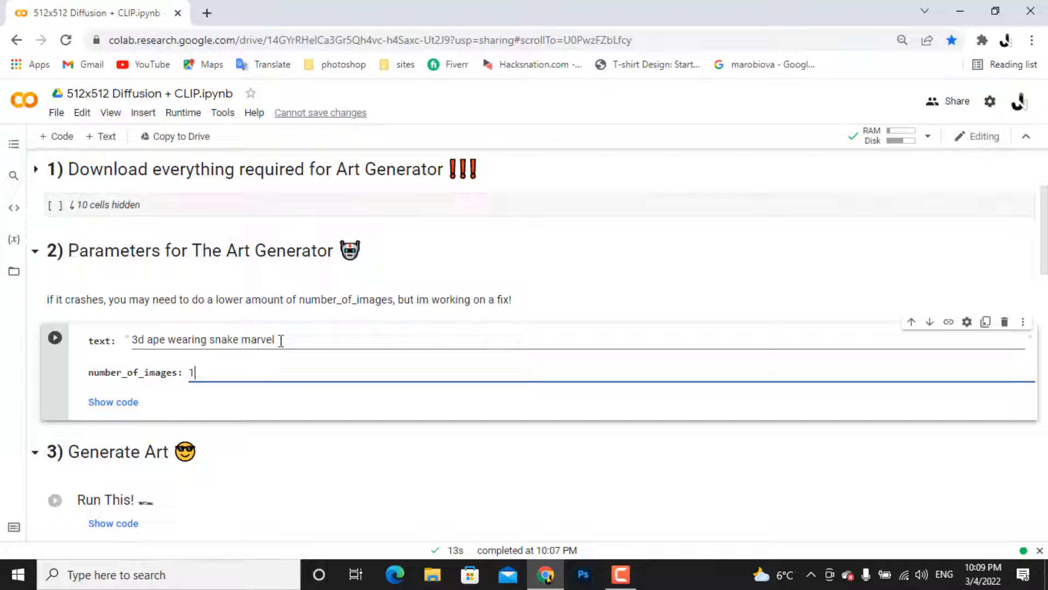
pyautogui.moveTo(197, 340); pyautogui.dragTo(274, 340)
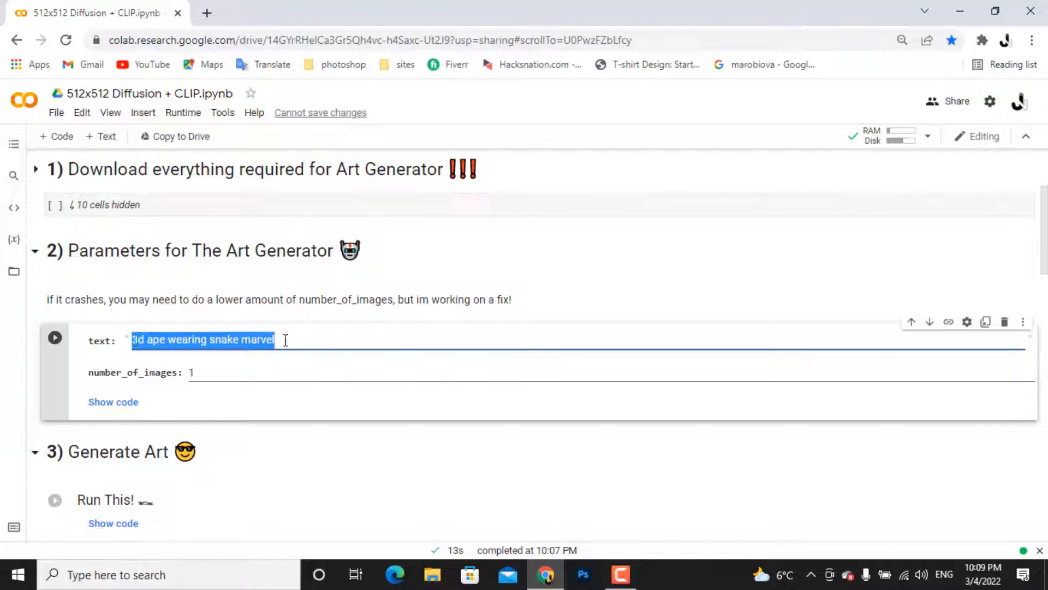
pyautogui.scroll(-3)
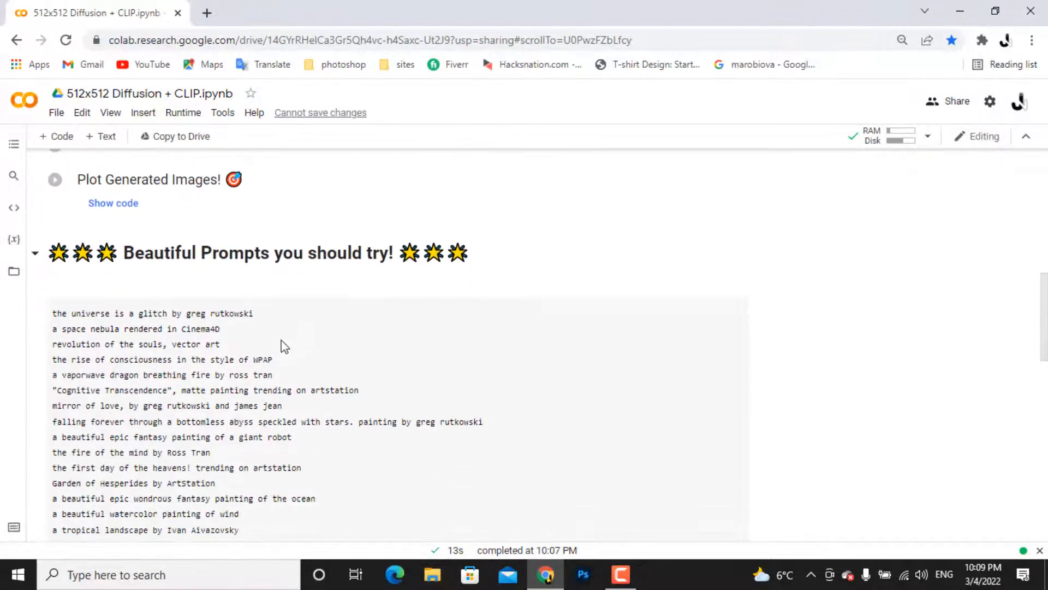
pyautogui.scroll(-3)
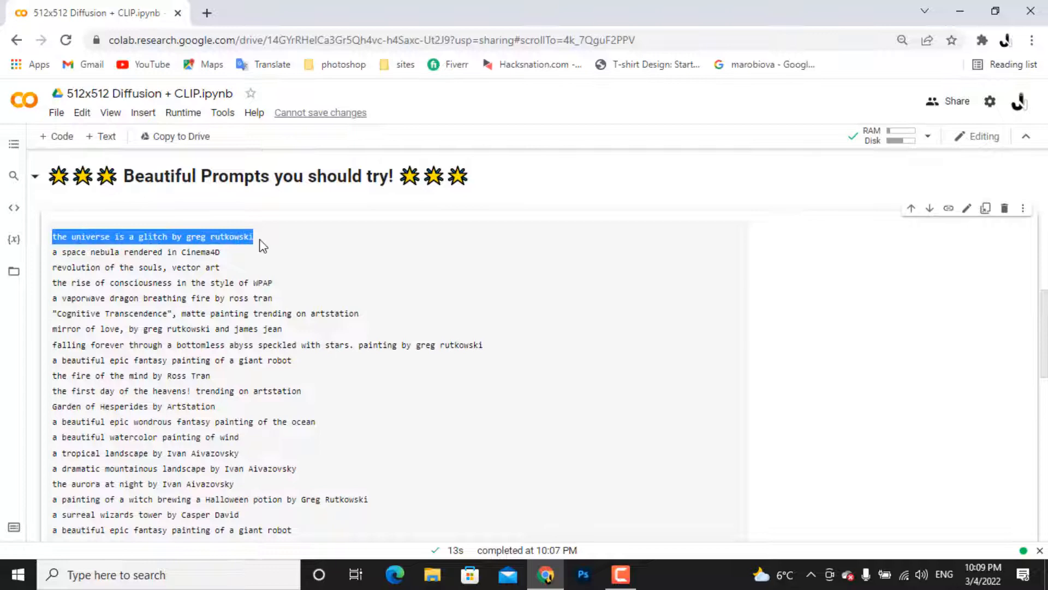
pyautogui.scroll(-3)
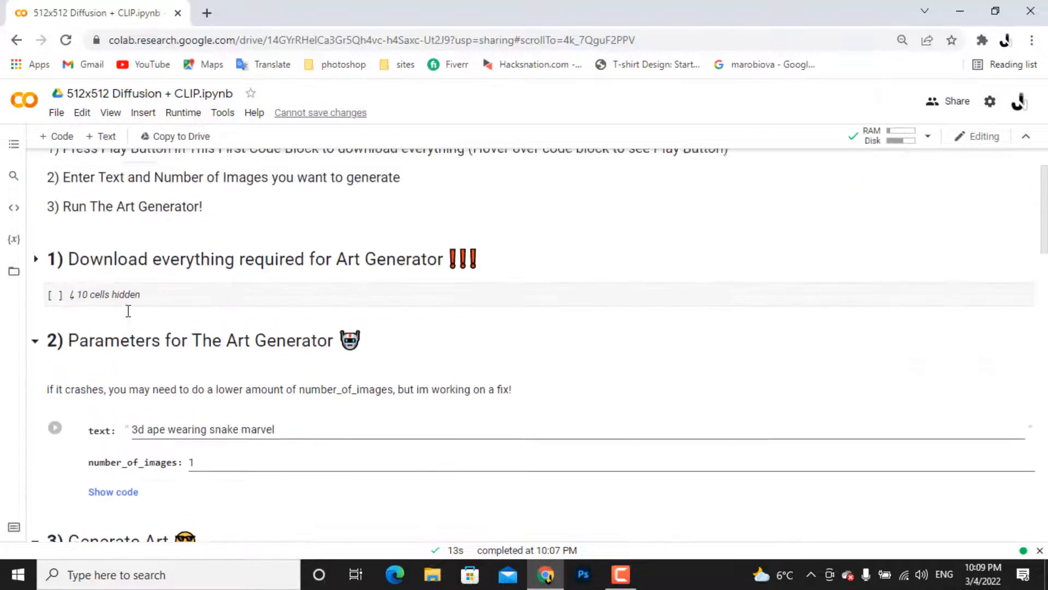
pyautogui.scroll(-3)
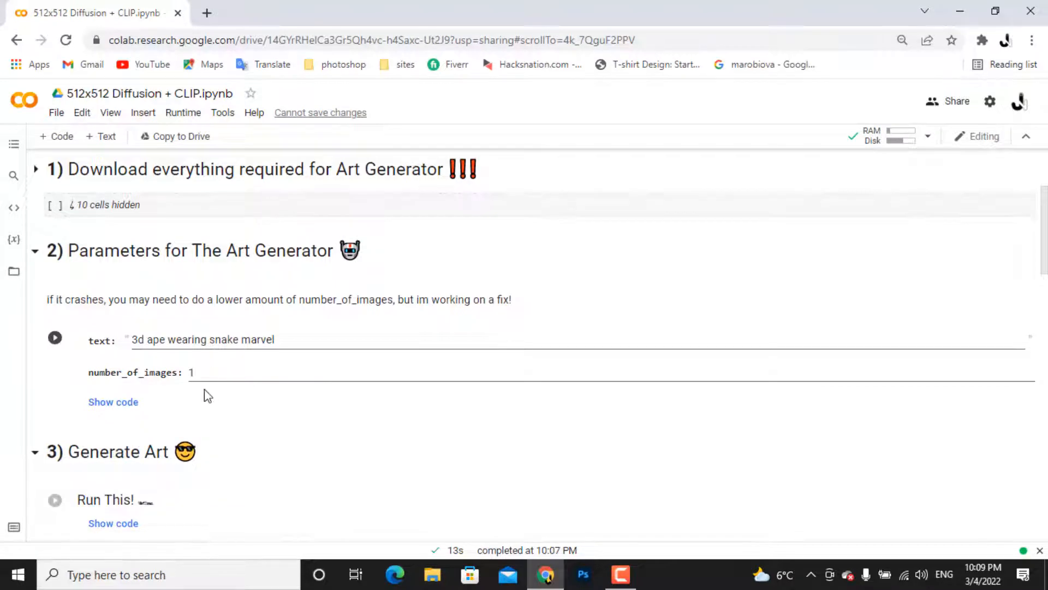
pyautogui.scroll(-3)
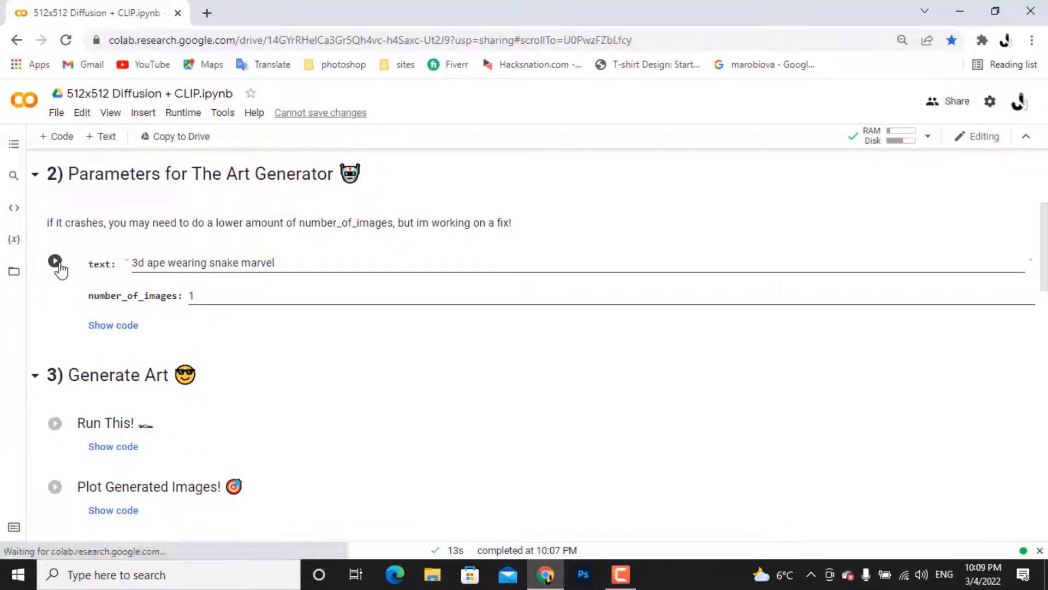
# Run the parameters cell, then the 'Run This!' cell to generate the ape artwork
pyautogui.click(55, 261)
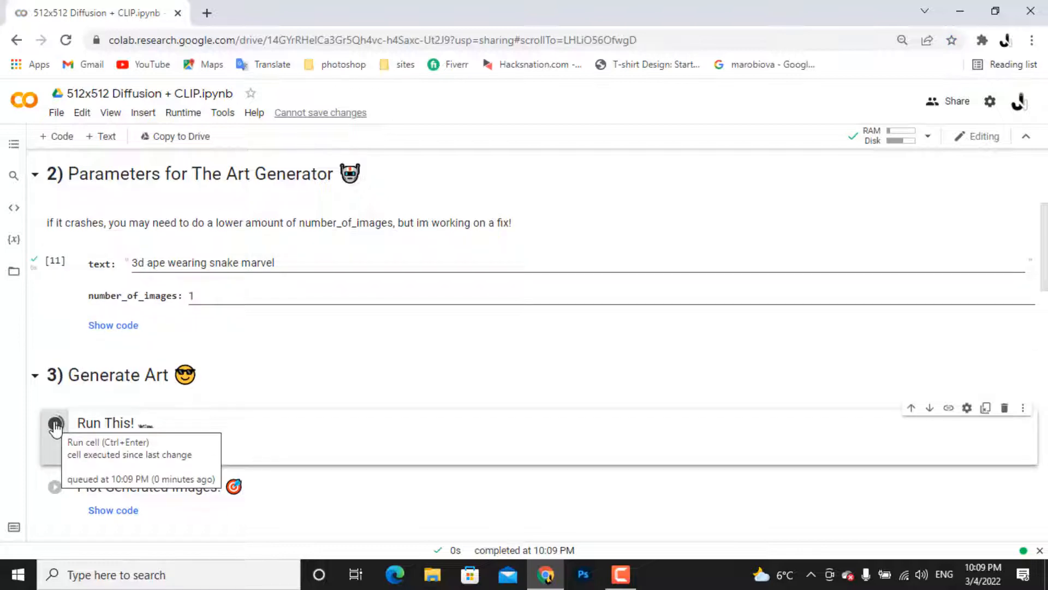
pyautogui.click(54, 424)
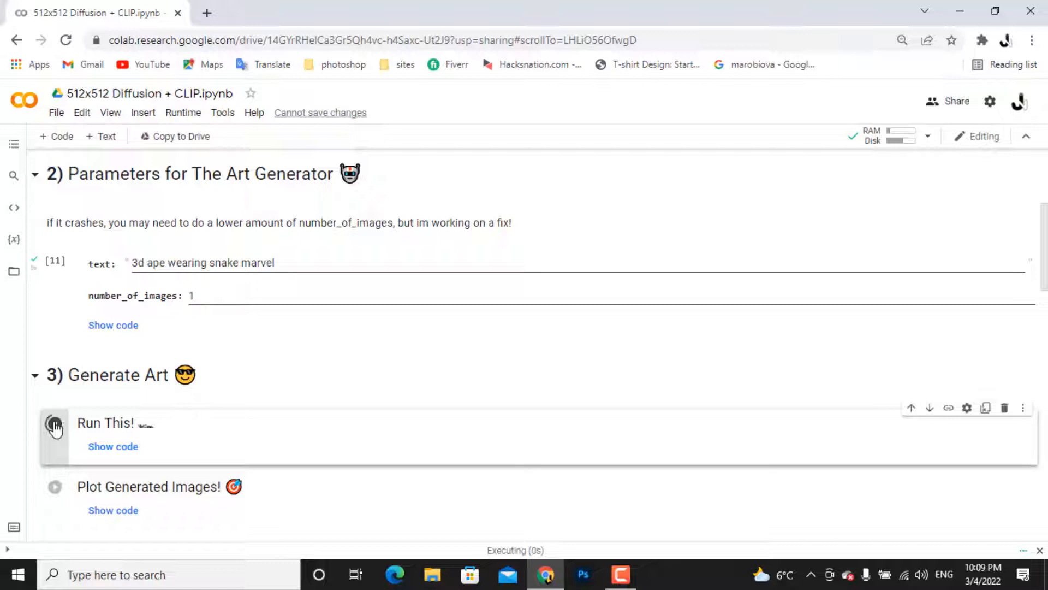
pyautogui.click(55, 423)
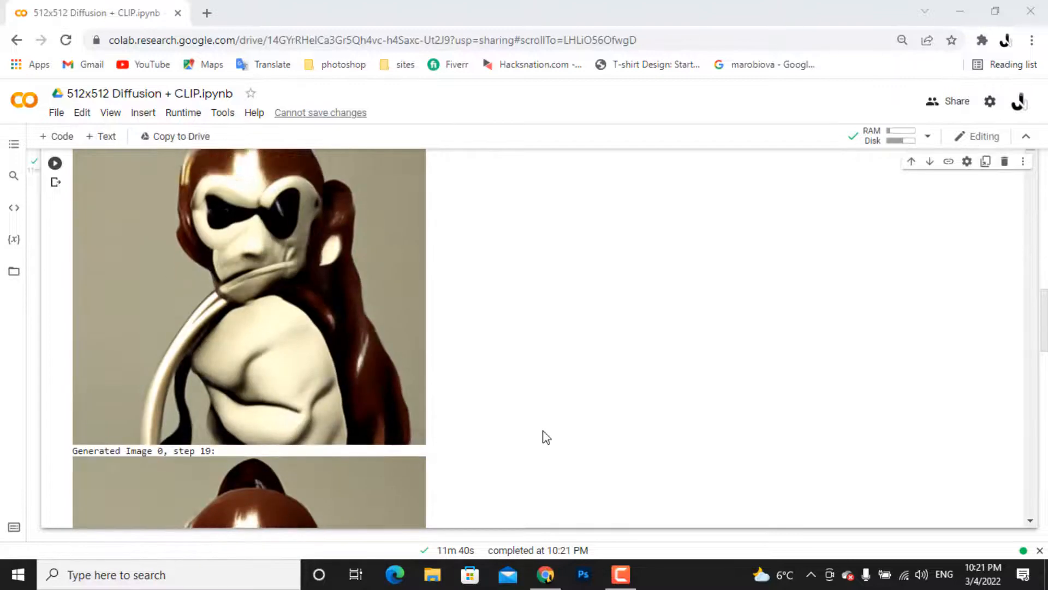
# View generation_0.png from the generations folder full-size in Photos, then close the viewer
pyautogui.scroll(-3)
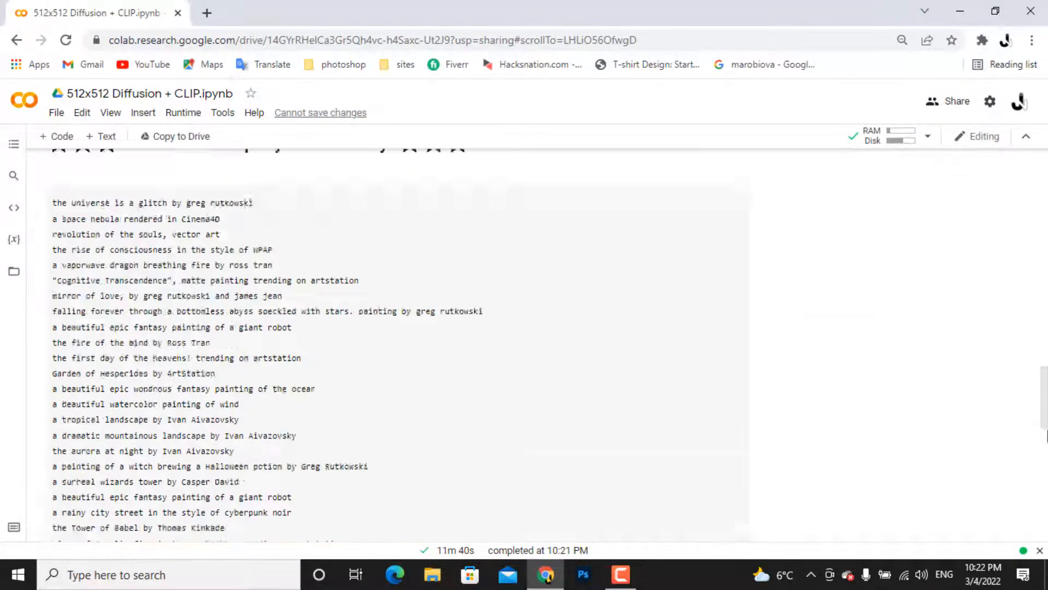
pyautogui.scroll(-3)
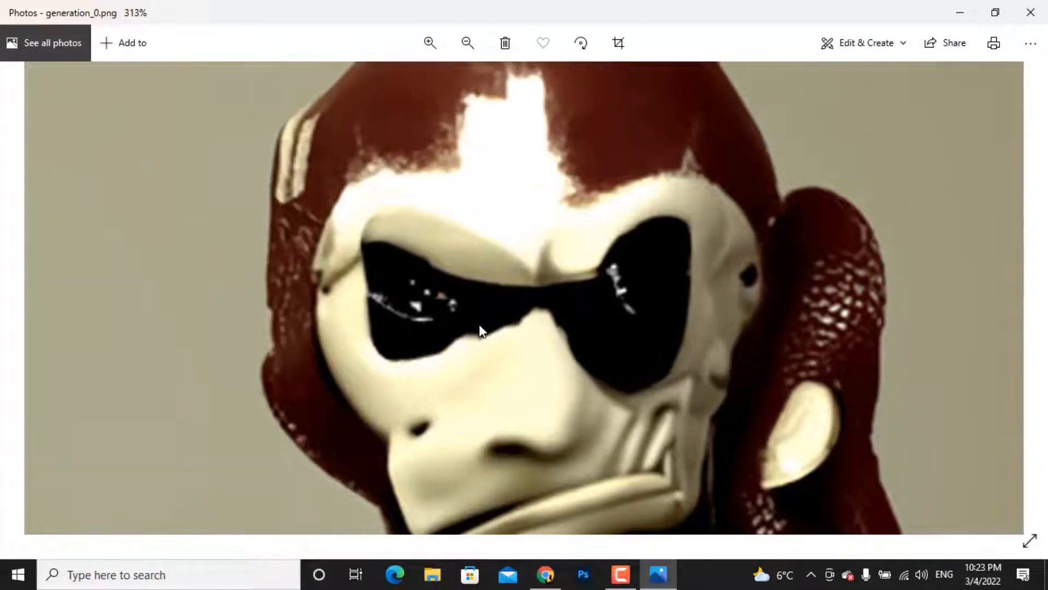
pyautogui.click(431, 43)
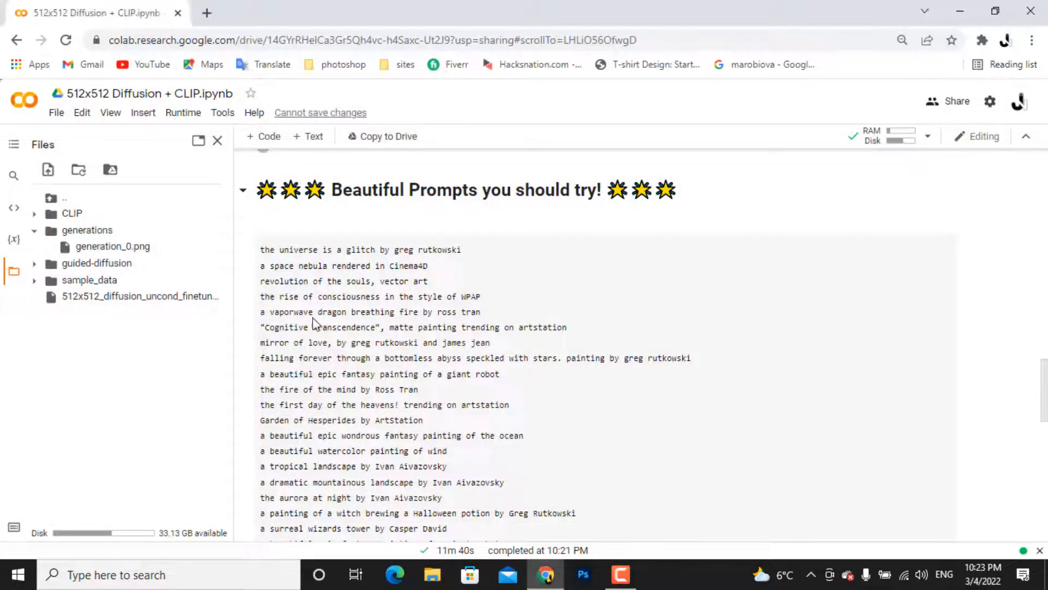
pyautogui.scroll(-3)
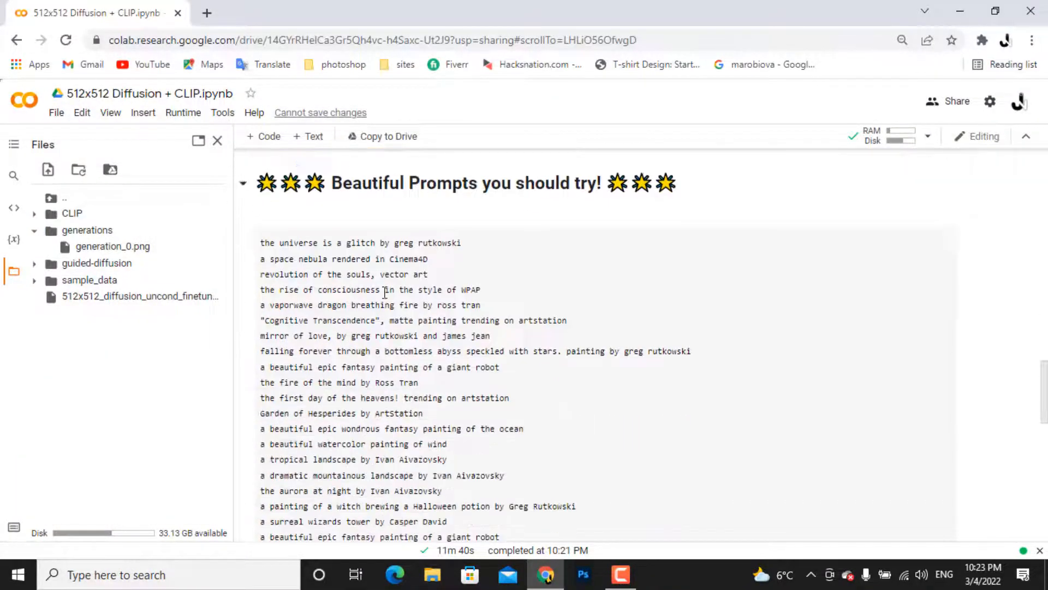
pyautogui.scroll(-3)
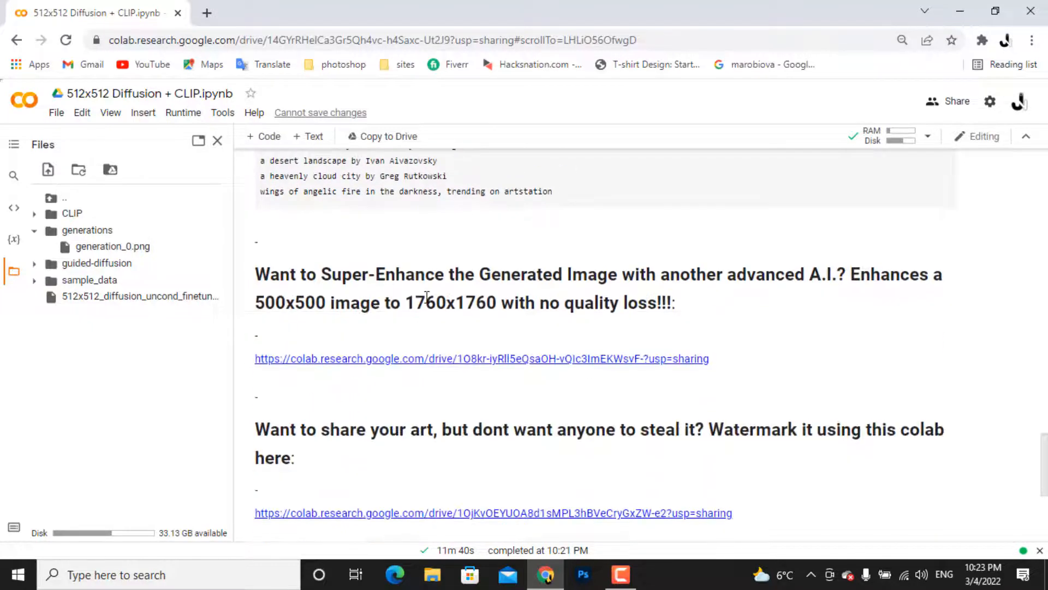
pyautogui.moveTo(632, 297)
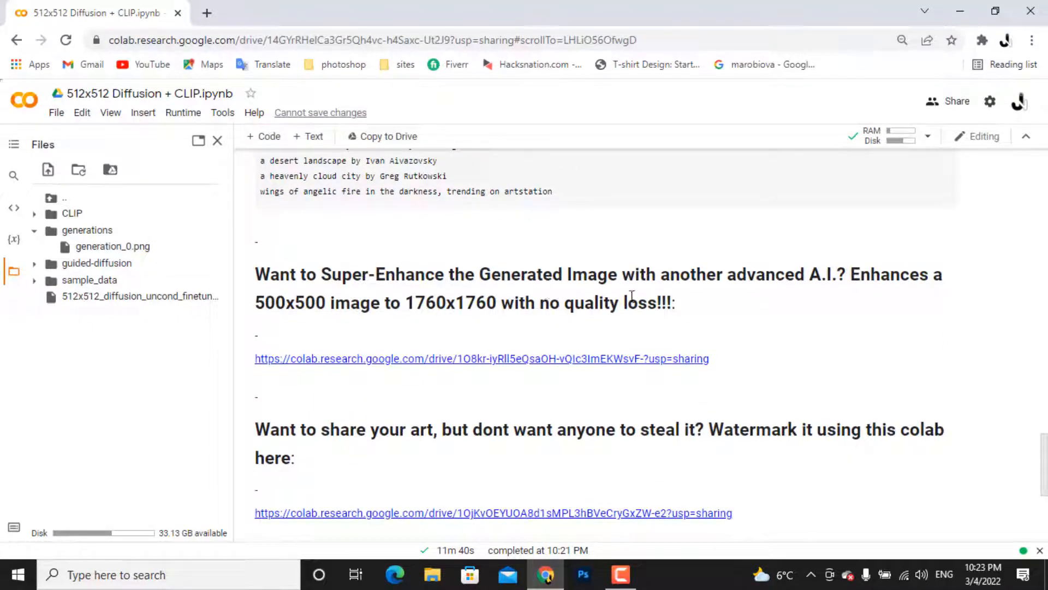